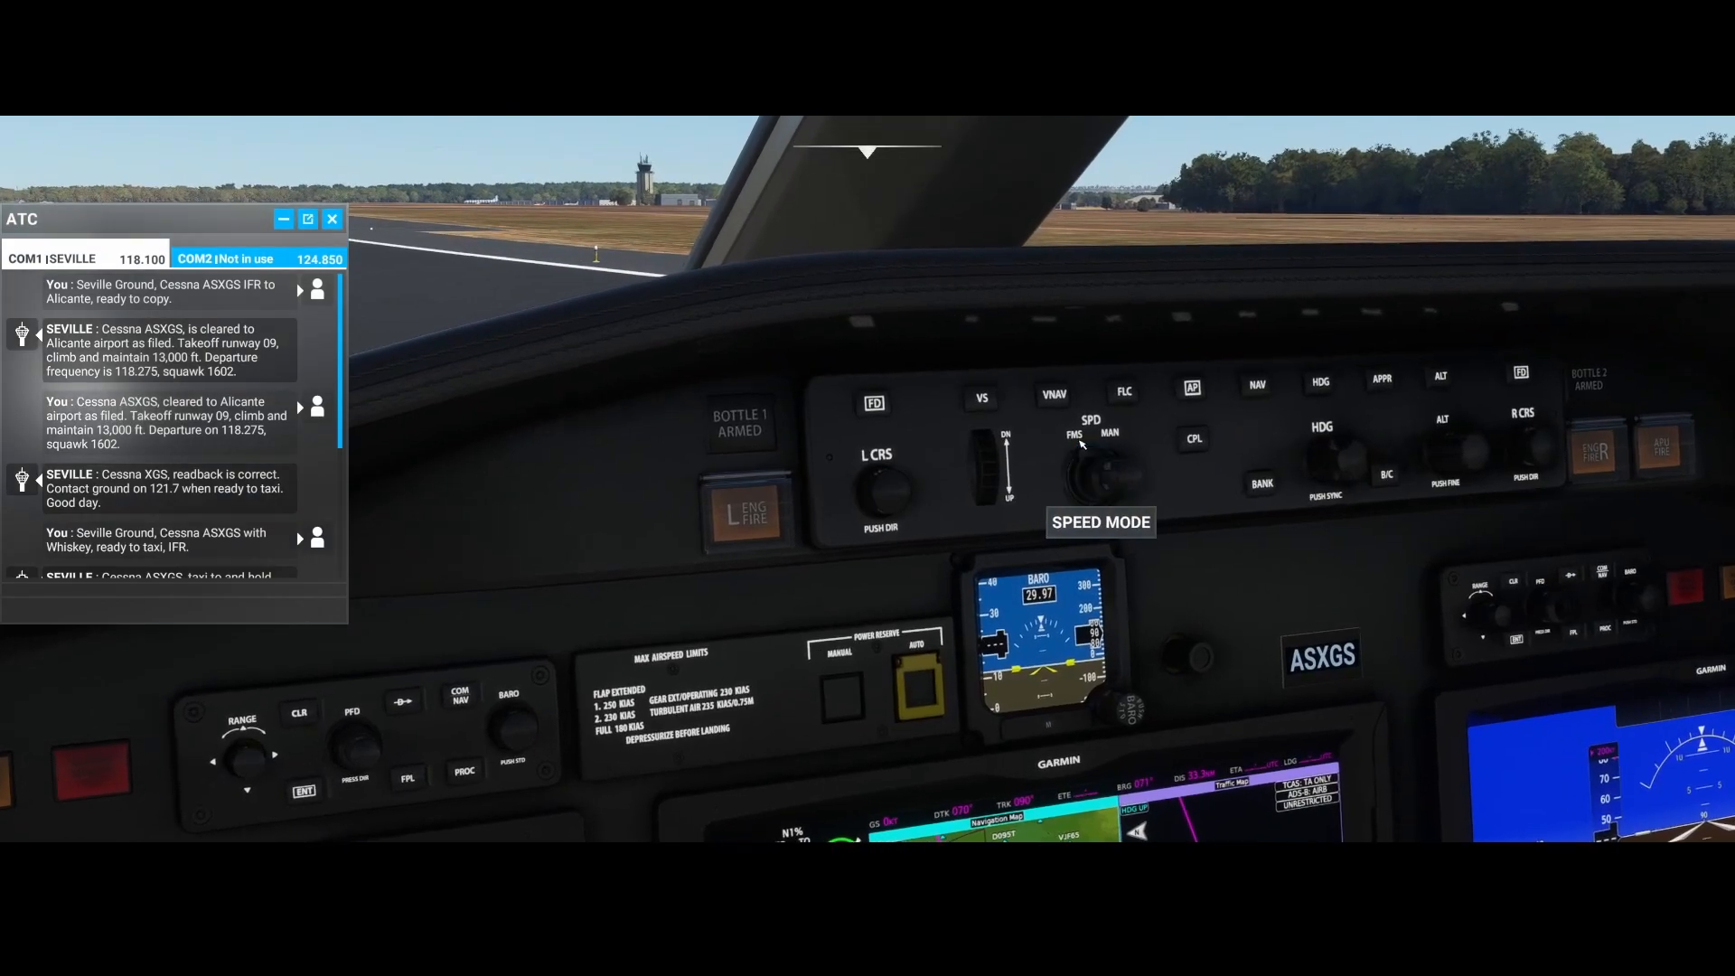
Step: Show the takeoff reference speeds V1, Vr, V2 and Vfto on the pedestal Garmin touch controller
click(1100, 464)
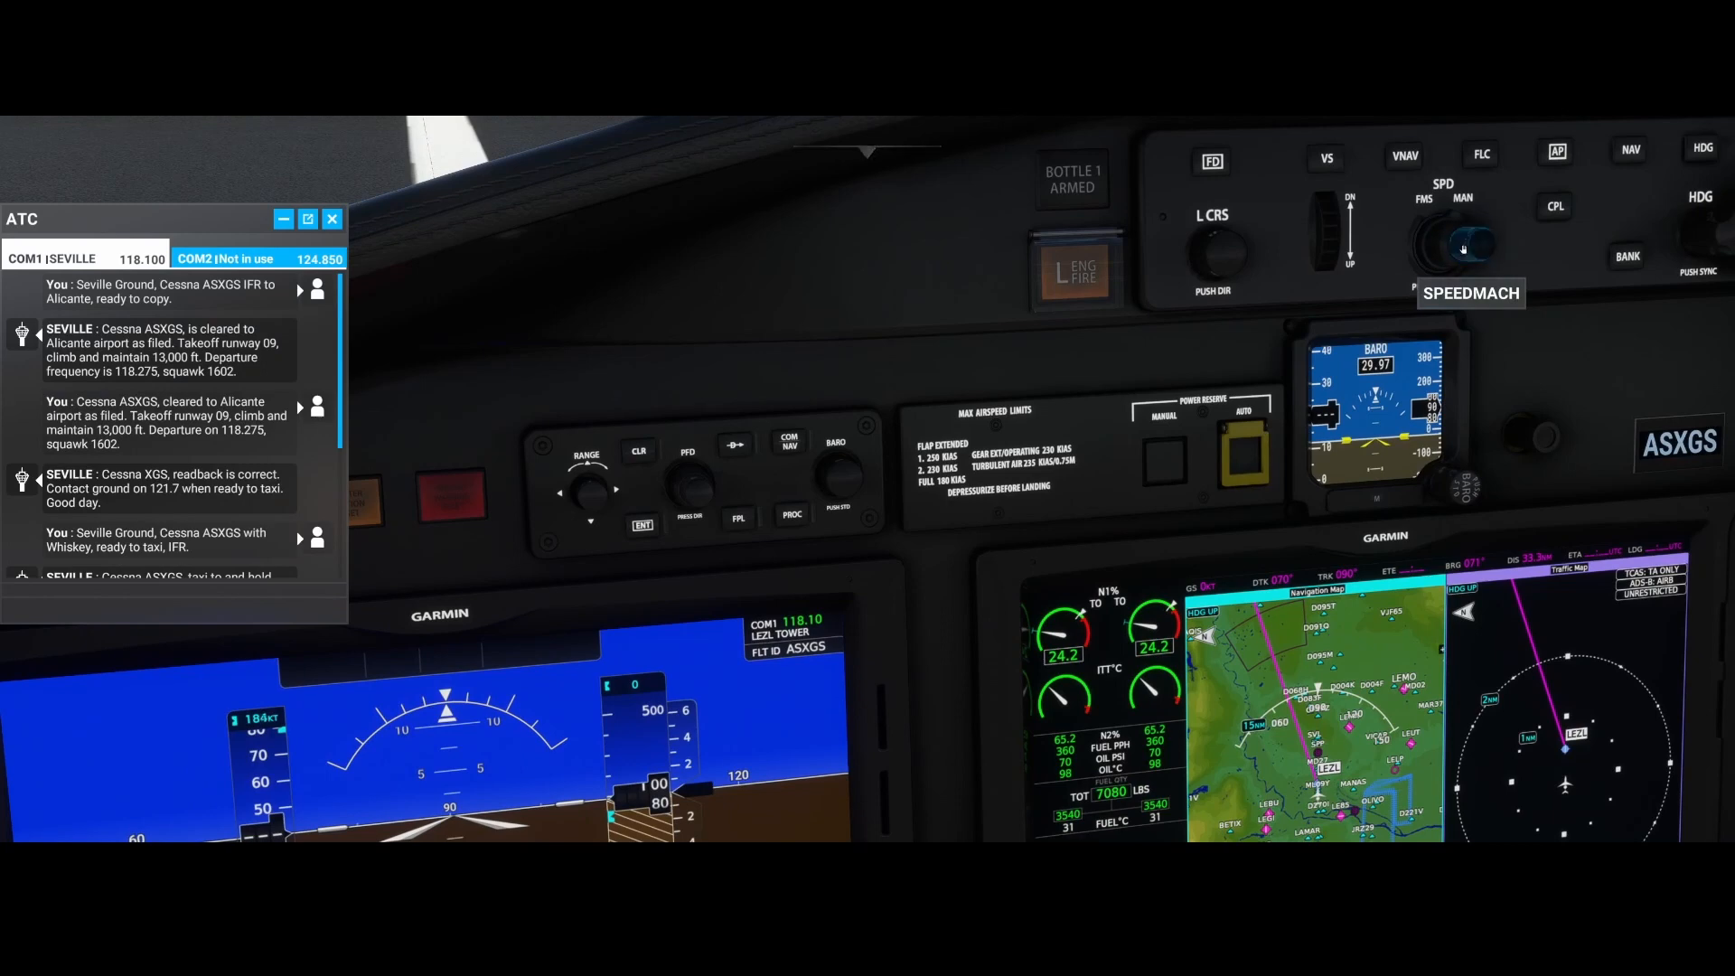
click(1462, 246)
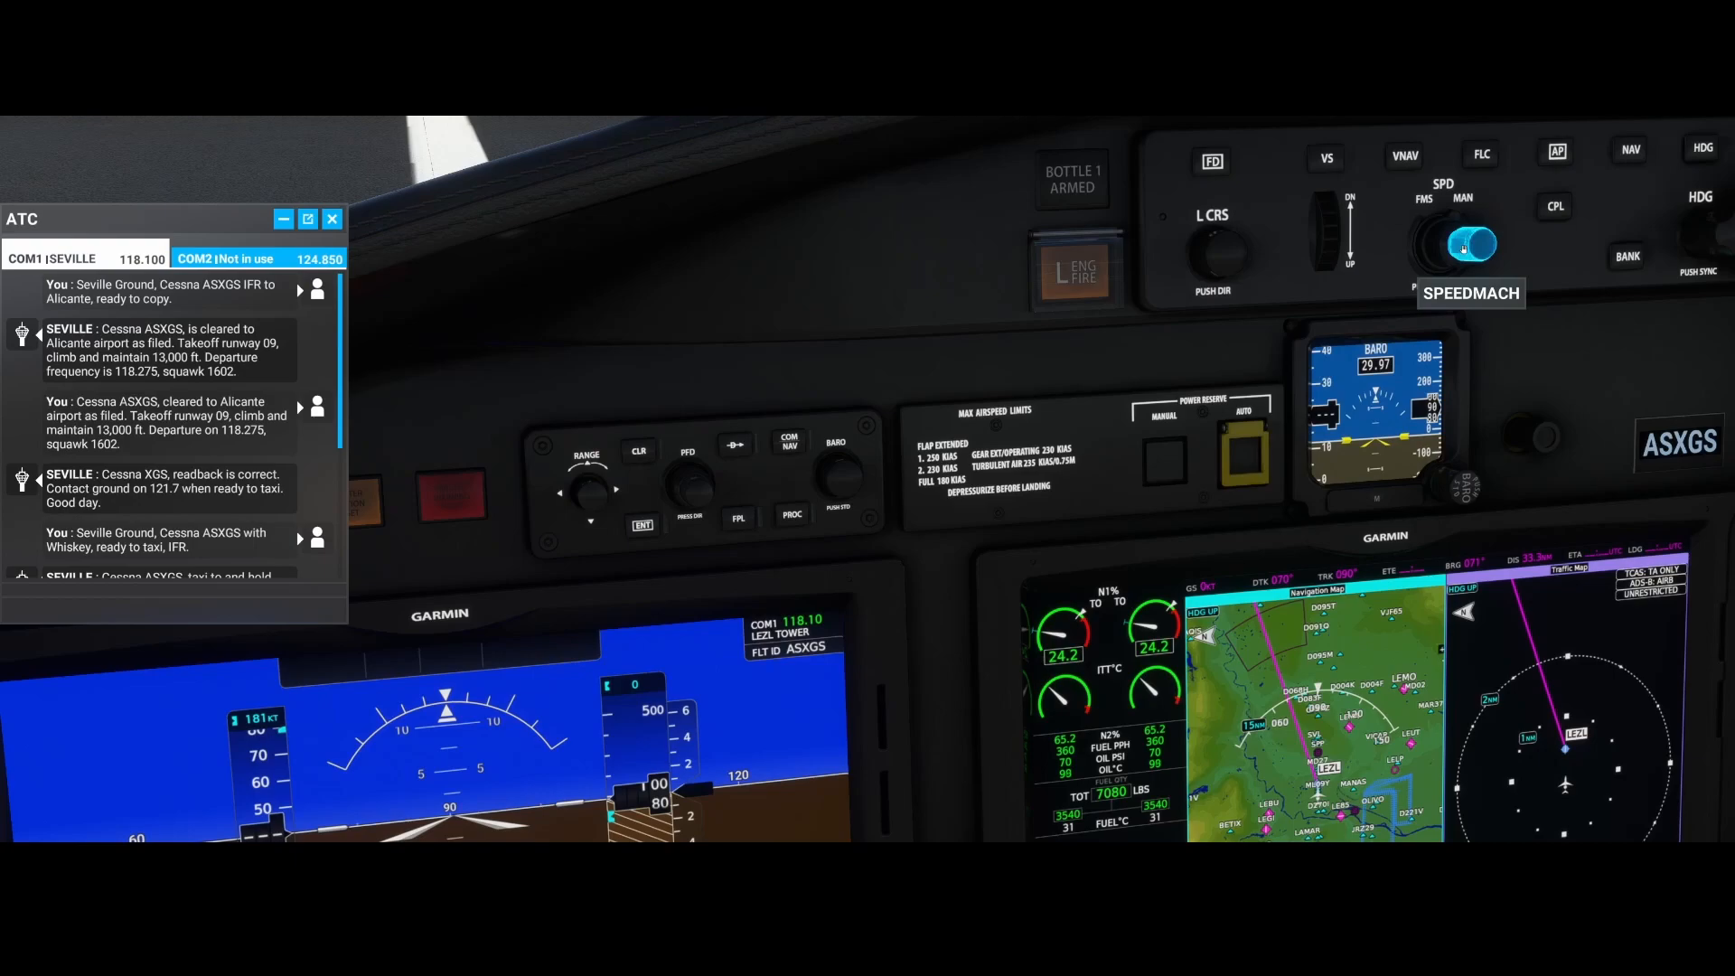
click(1463, 244)
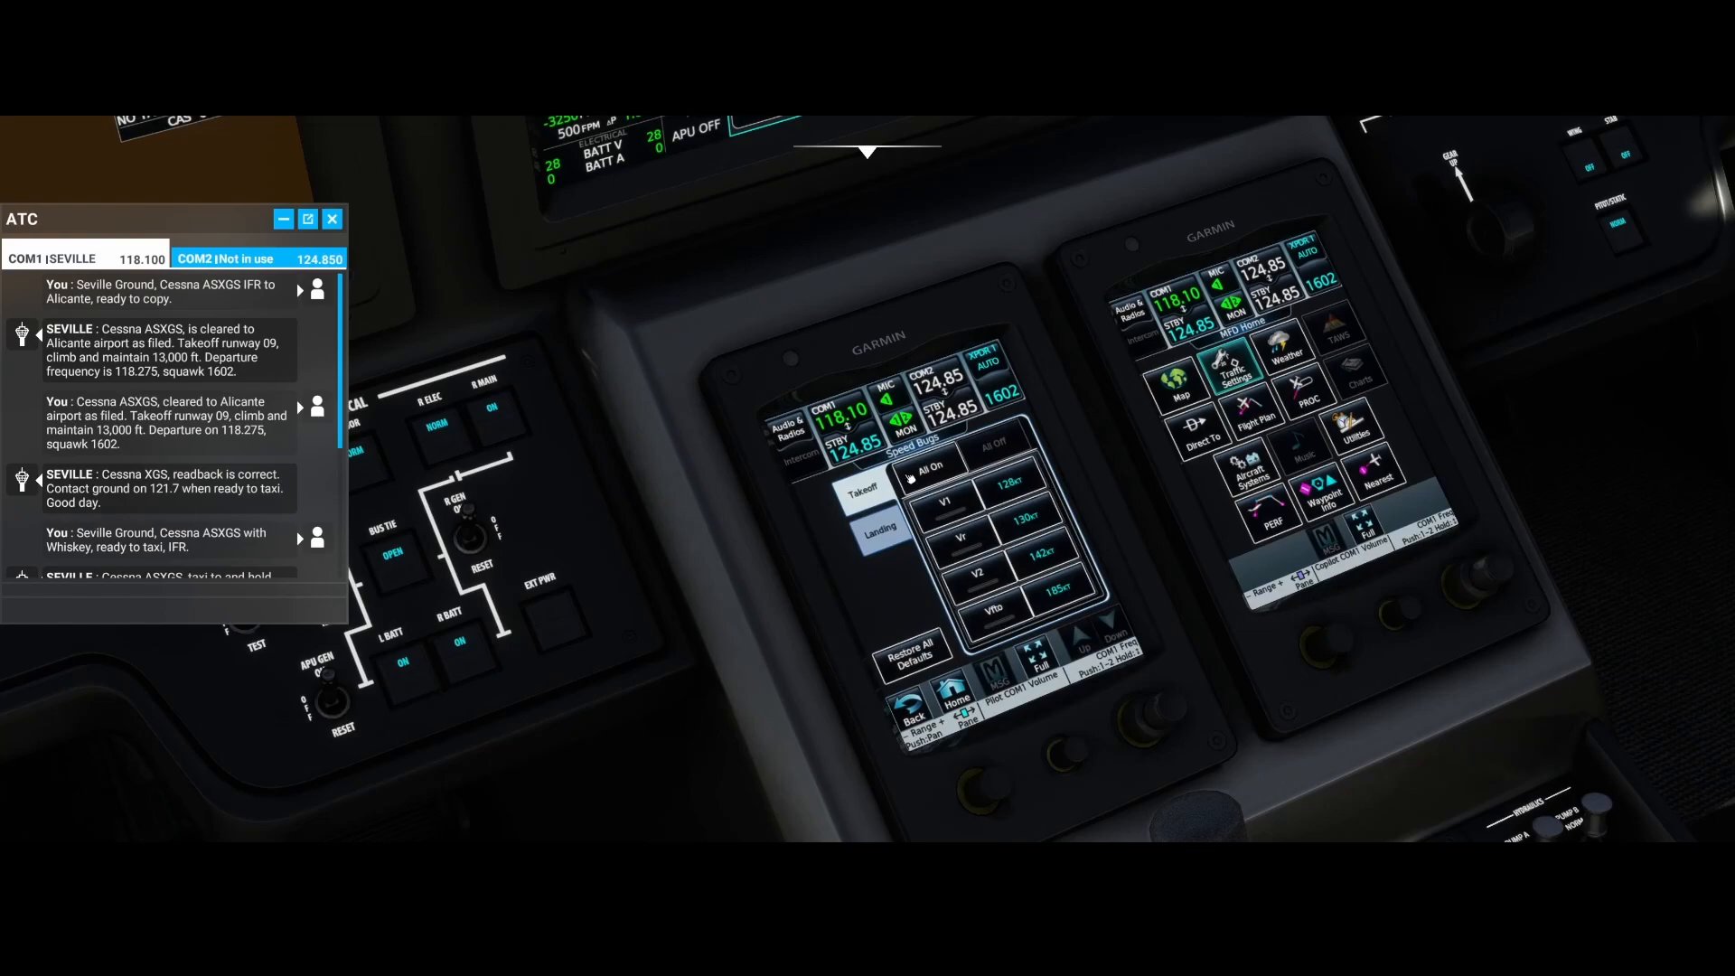
Step: Display the VNAV Profile page with VNAV enabled and the departure terminal-area speed target
click(925, 460)
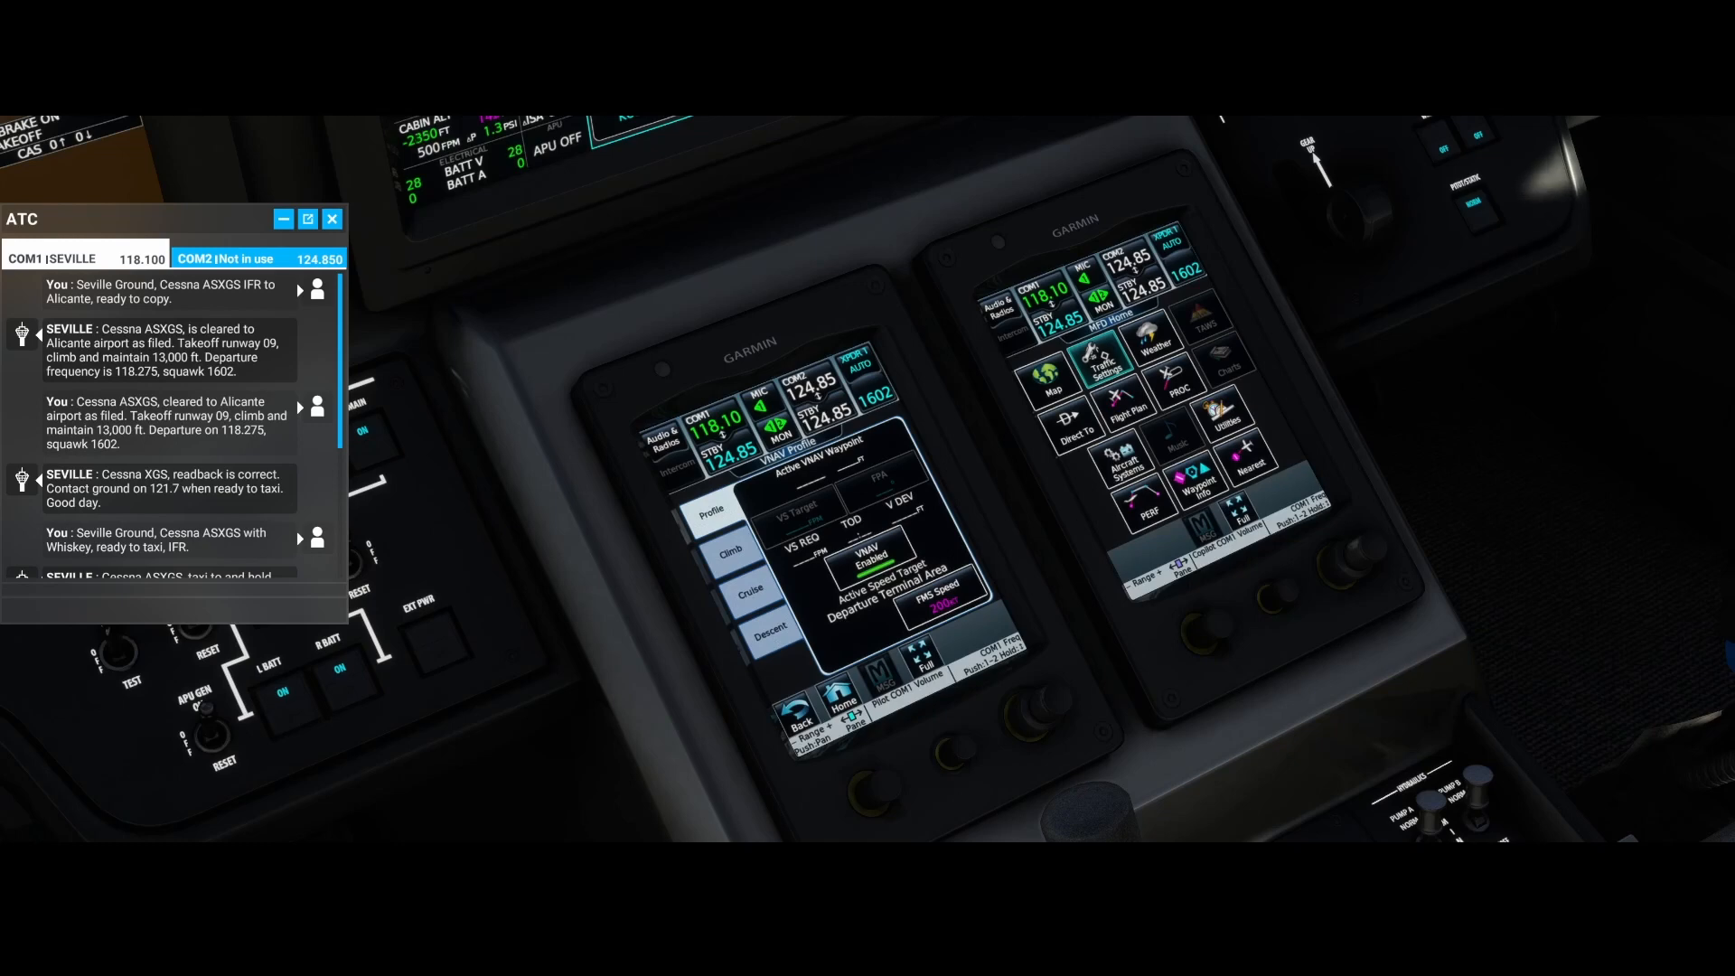
Step: Review the climb speed schedule and limits, returning to the VNAV profile in between
click(730, 553)
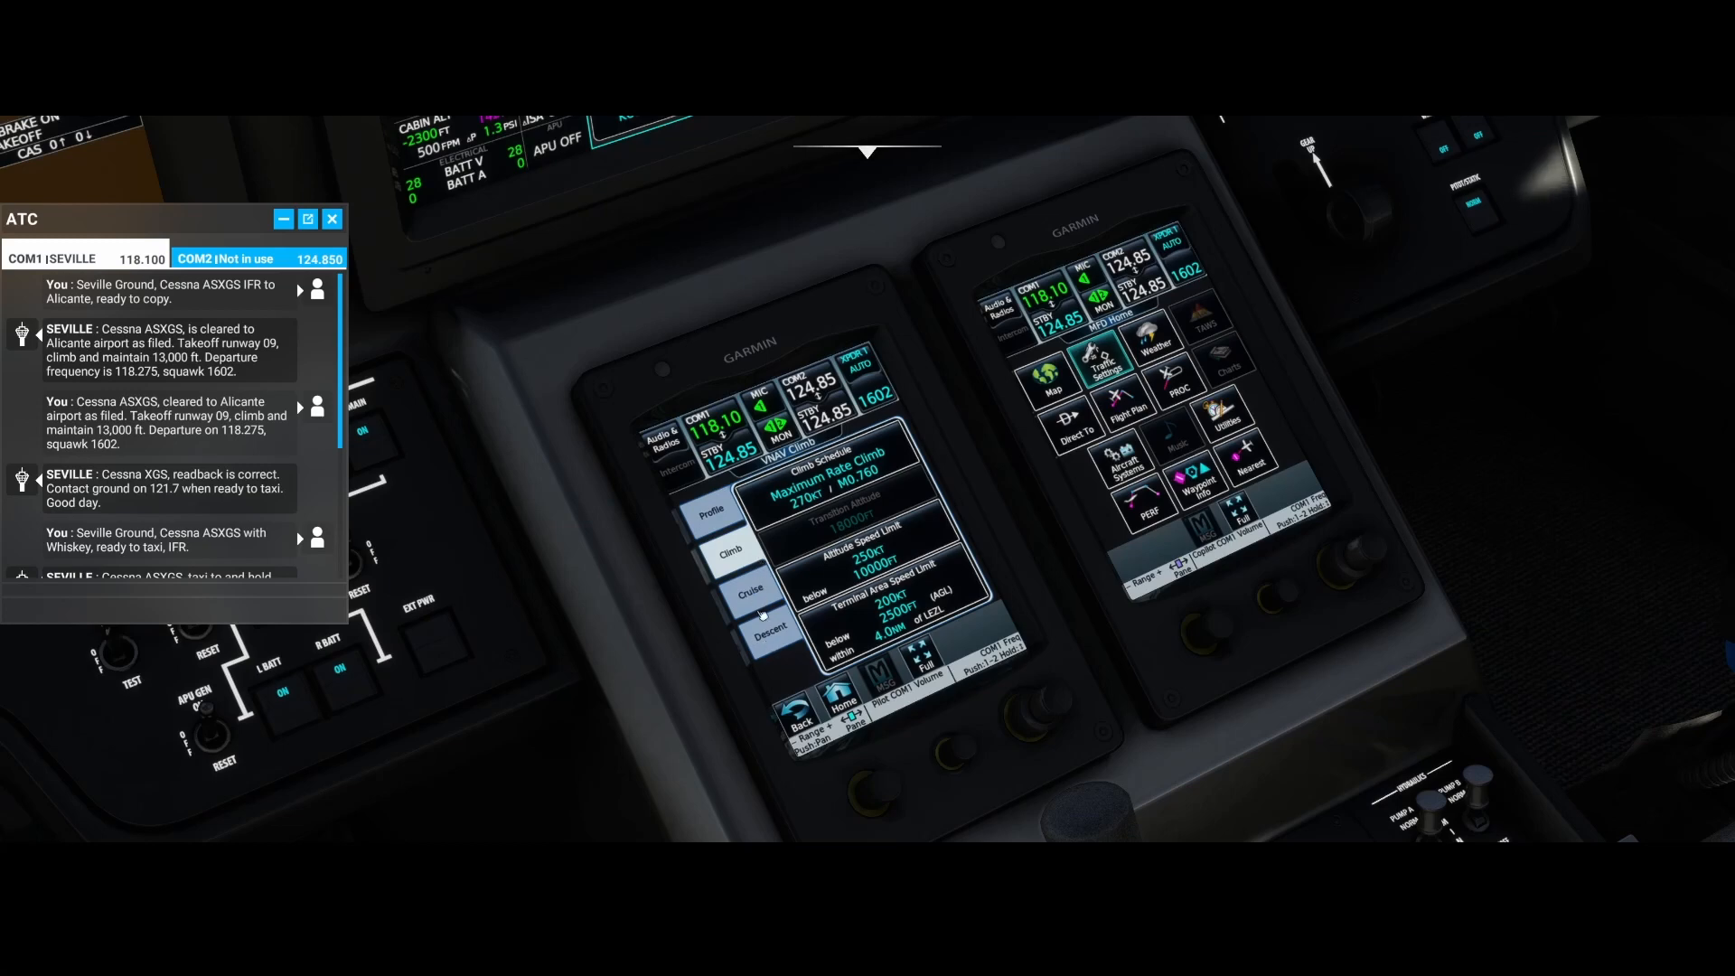
click(712, 511)
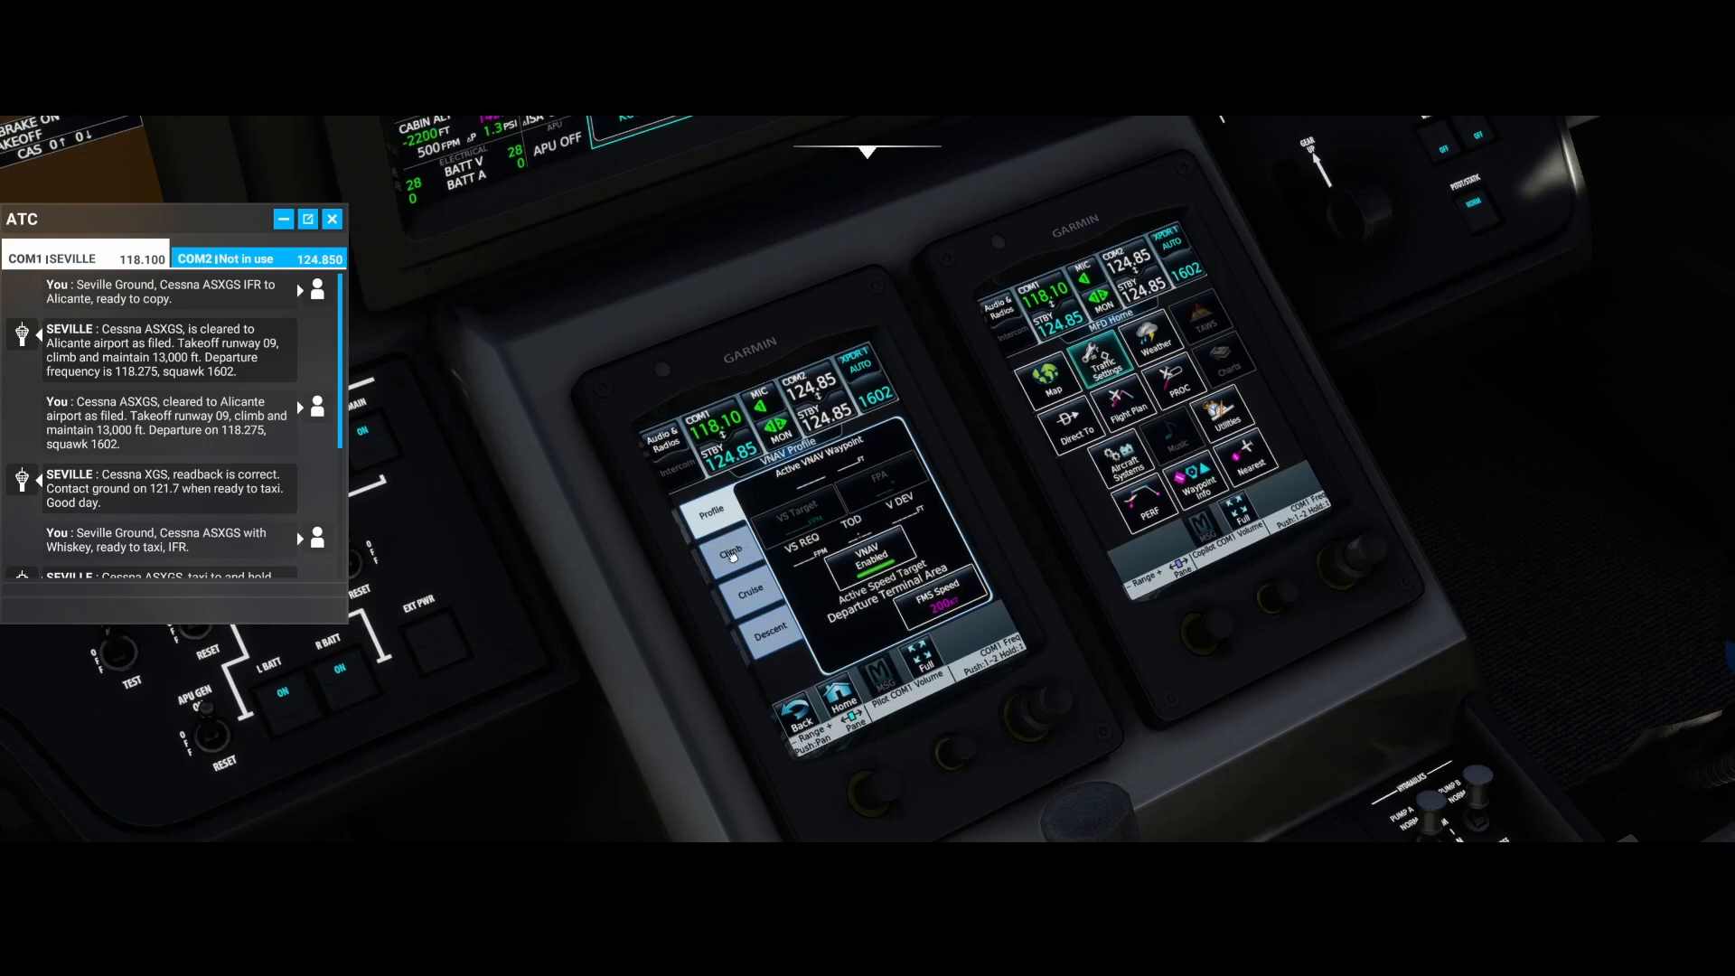
click(732, 553)
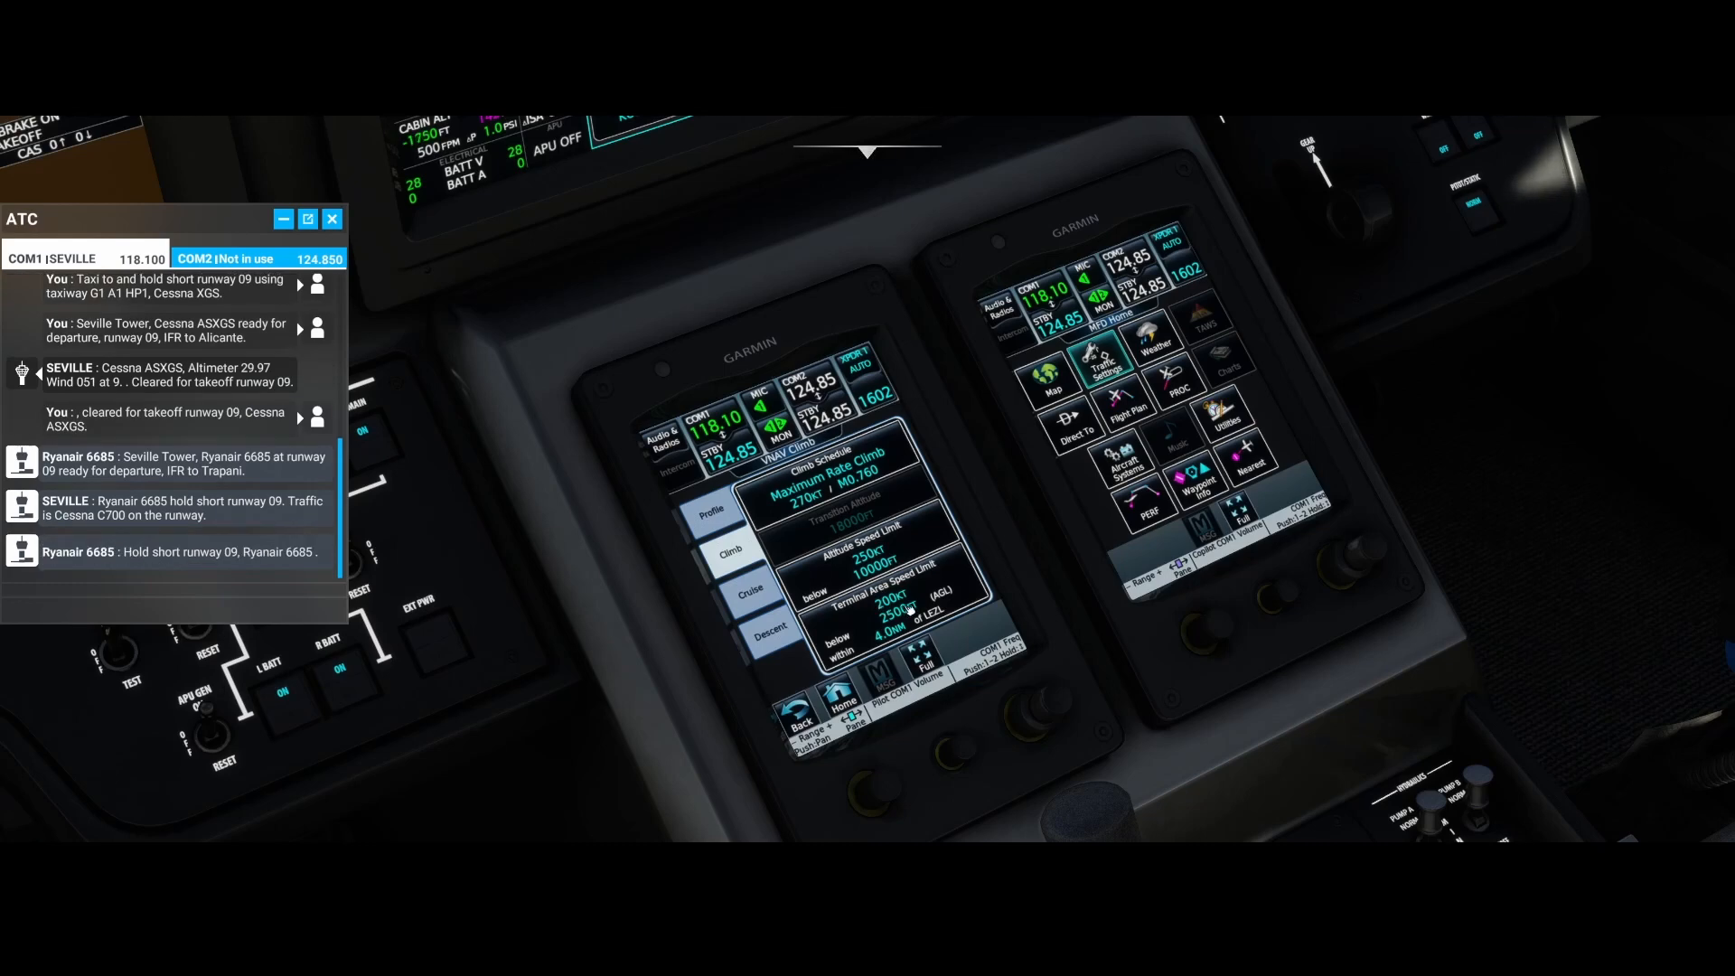
Step: Show the VNAV cruise schedule of 320 kt / Mach 0.840
click(750, 595)
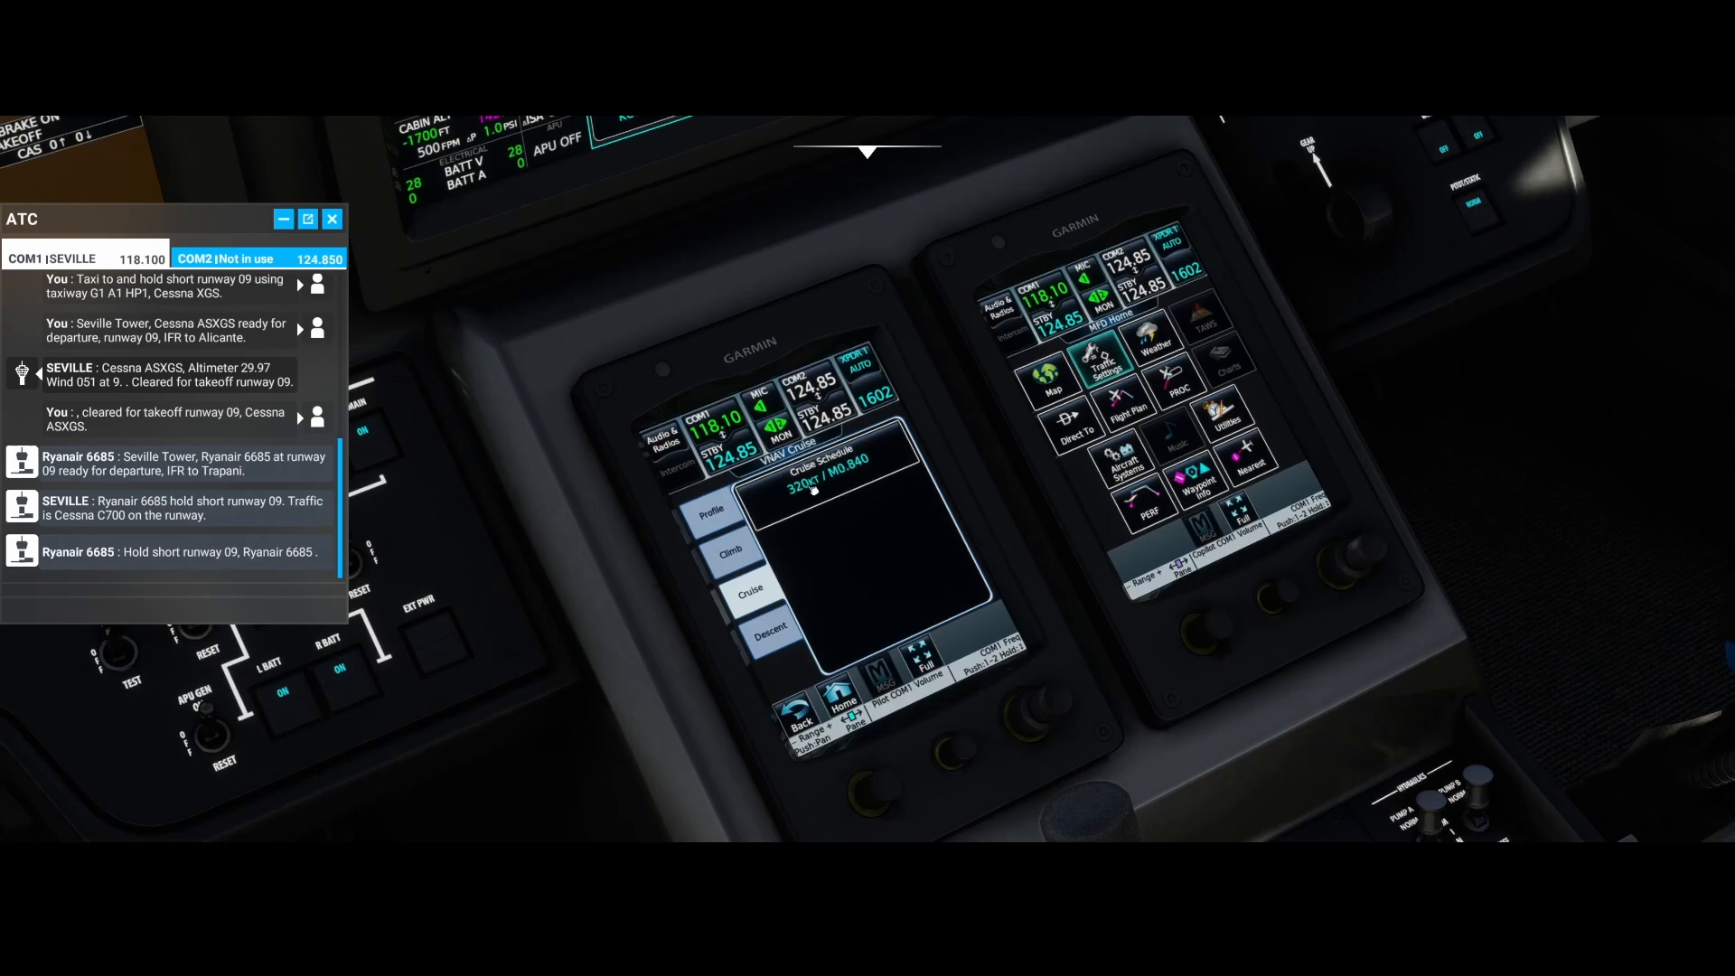
click(815, 471)
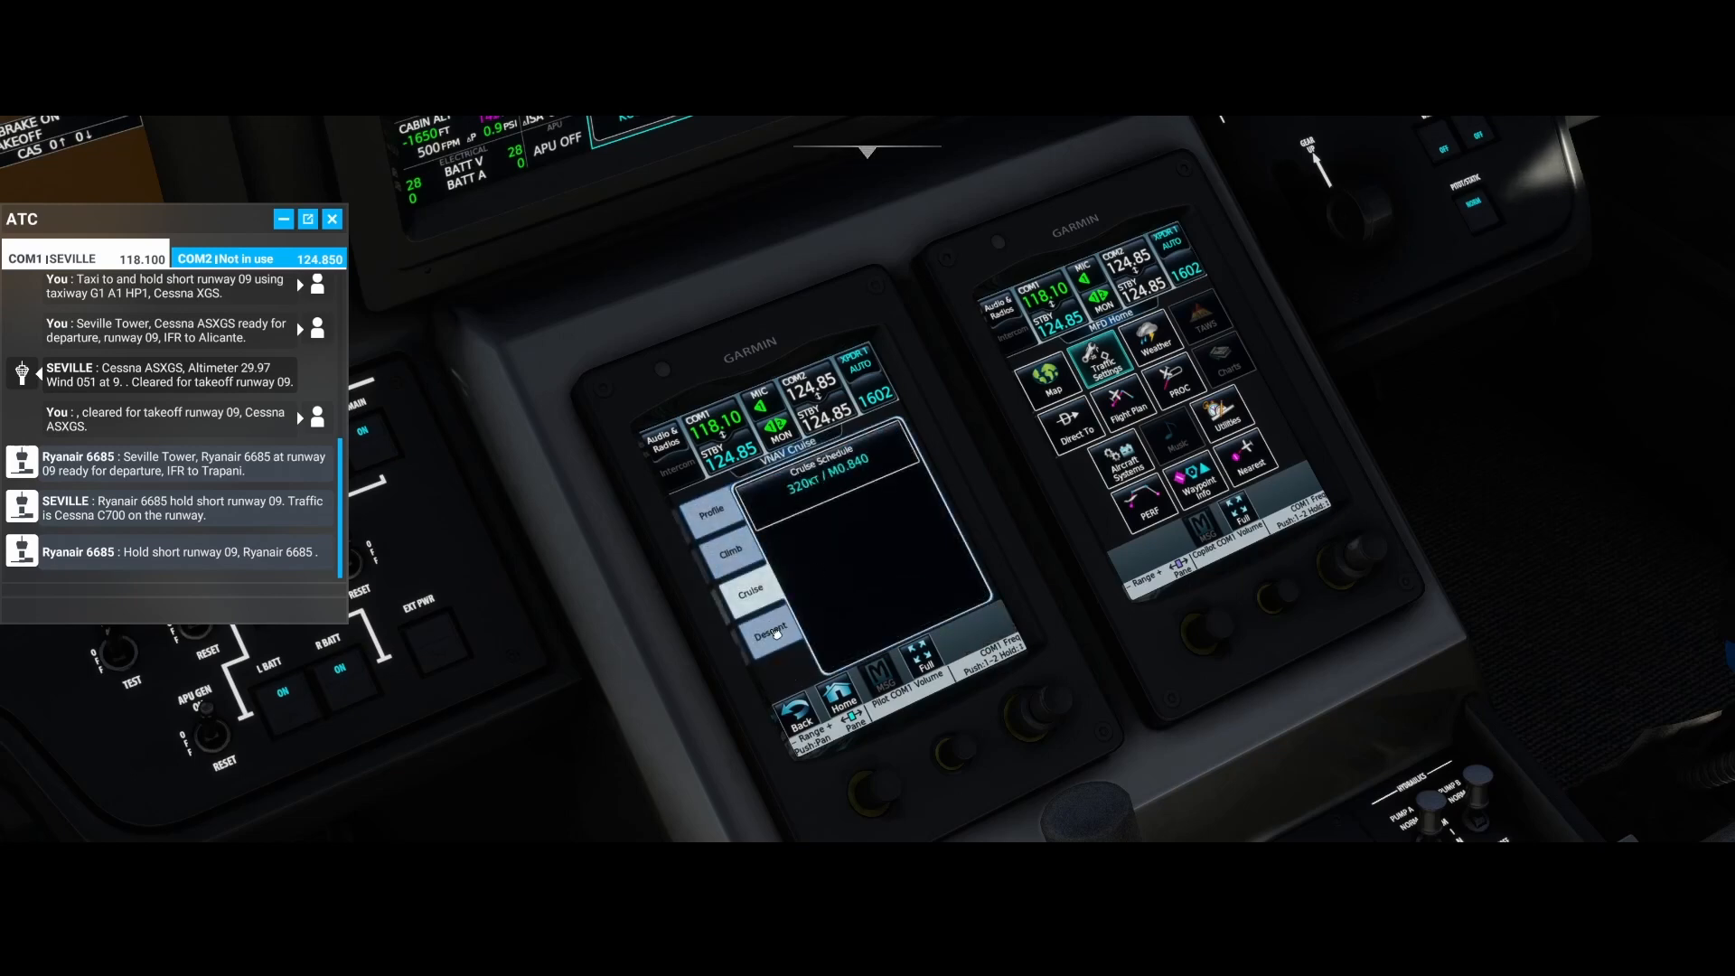
Step: Show the VNAV descent schedule: 300 kt / M0.800 at -3.00° with its speed limits
click(766, 633)
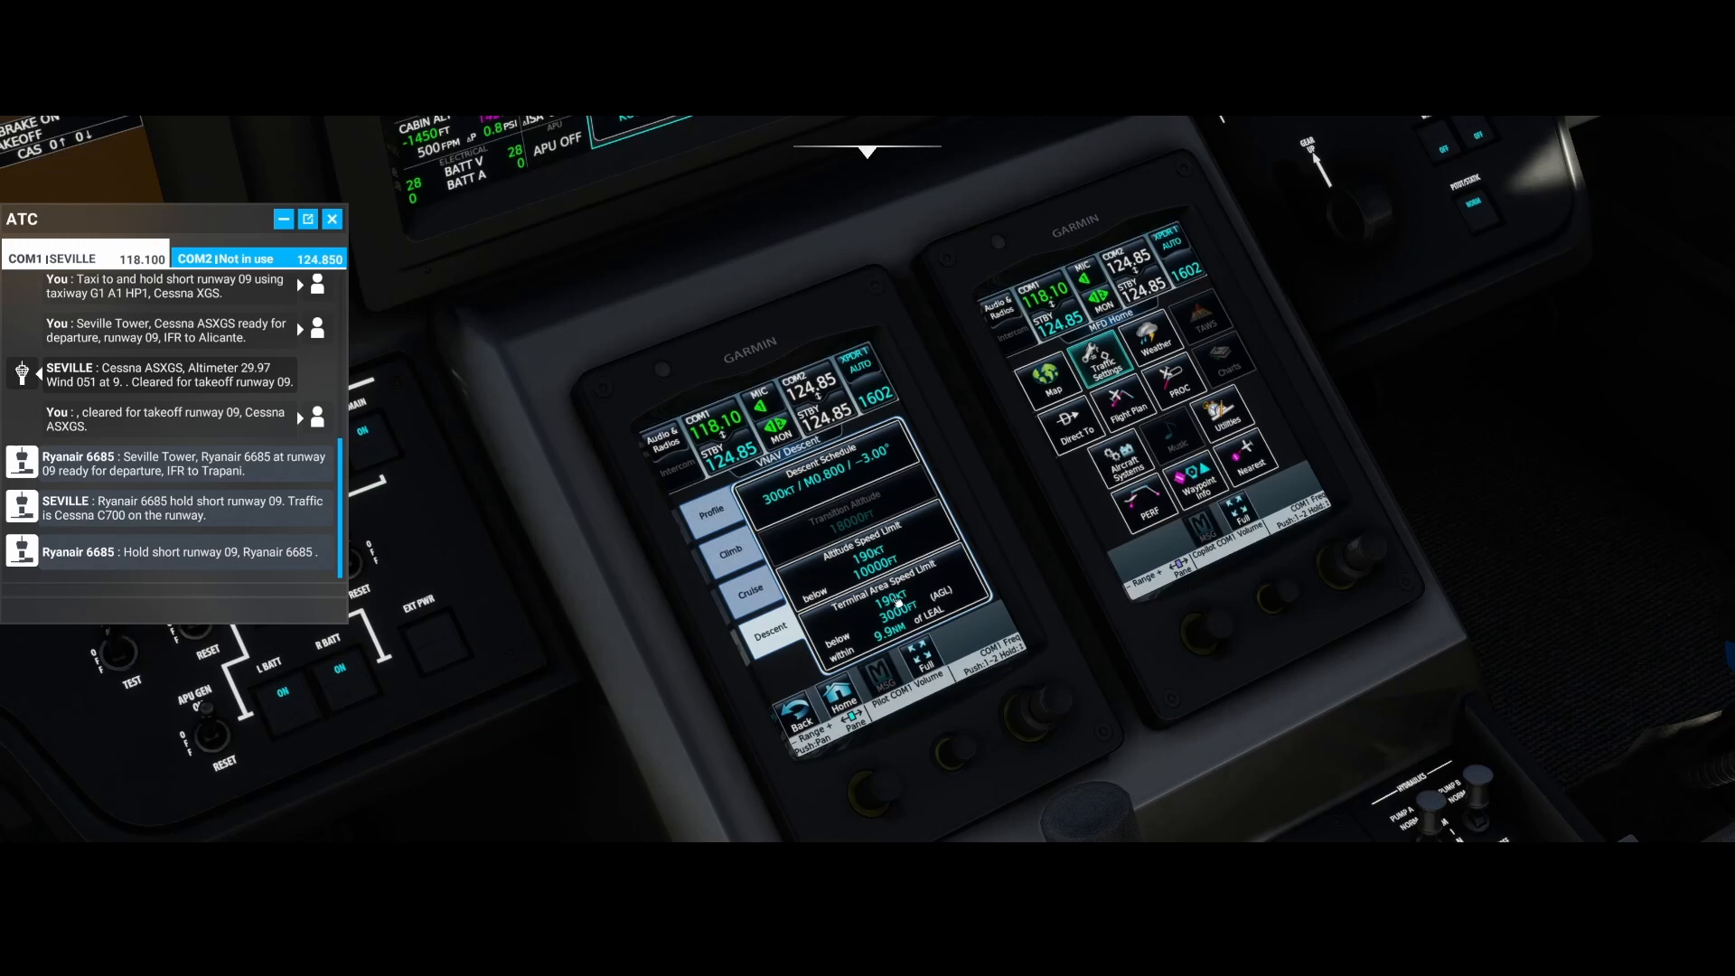
Step: Begin editing the terminal-area speed limit distance in the descent schedule via the numeric keypad
click(856, 558)
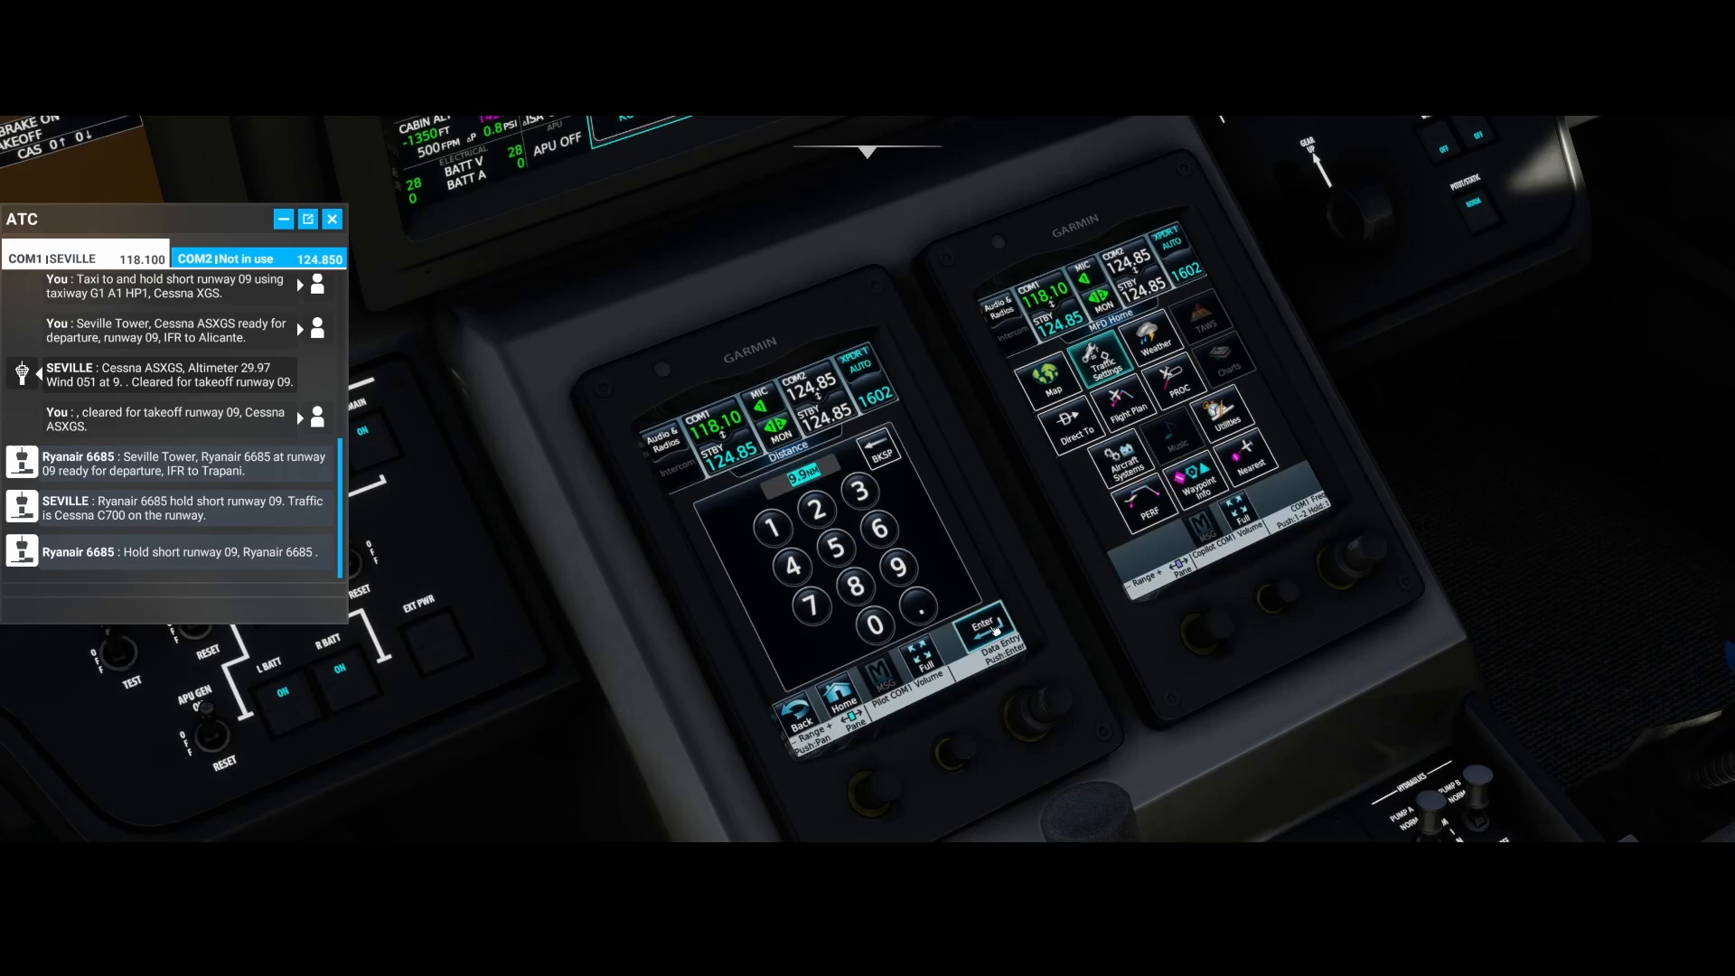
click(978, 622)
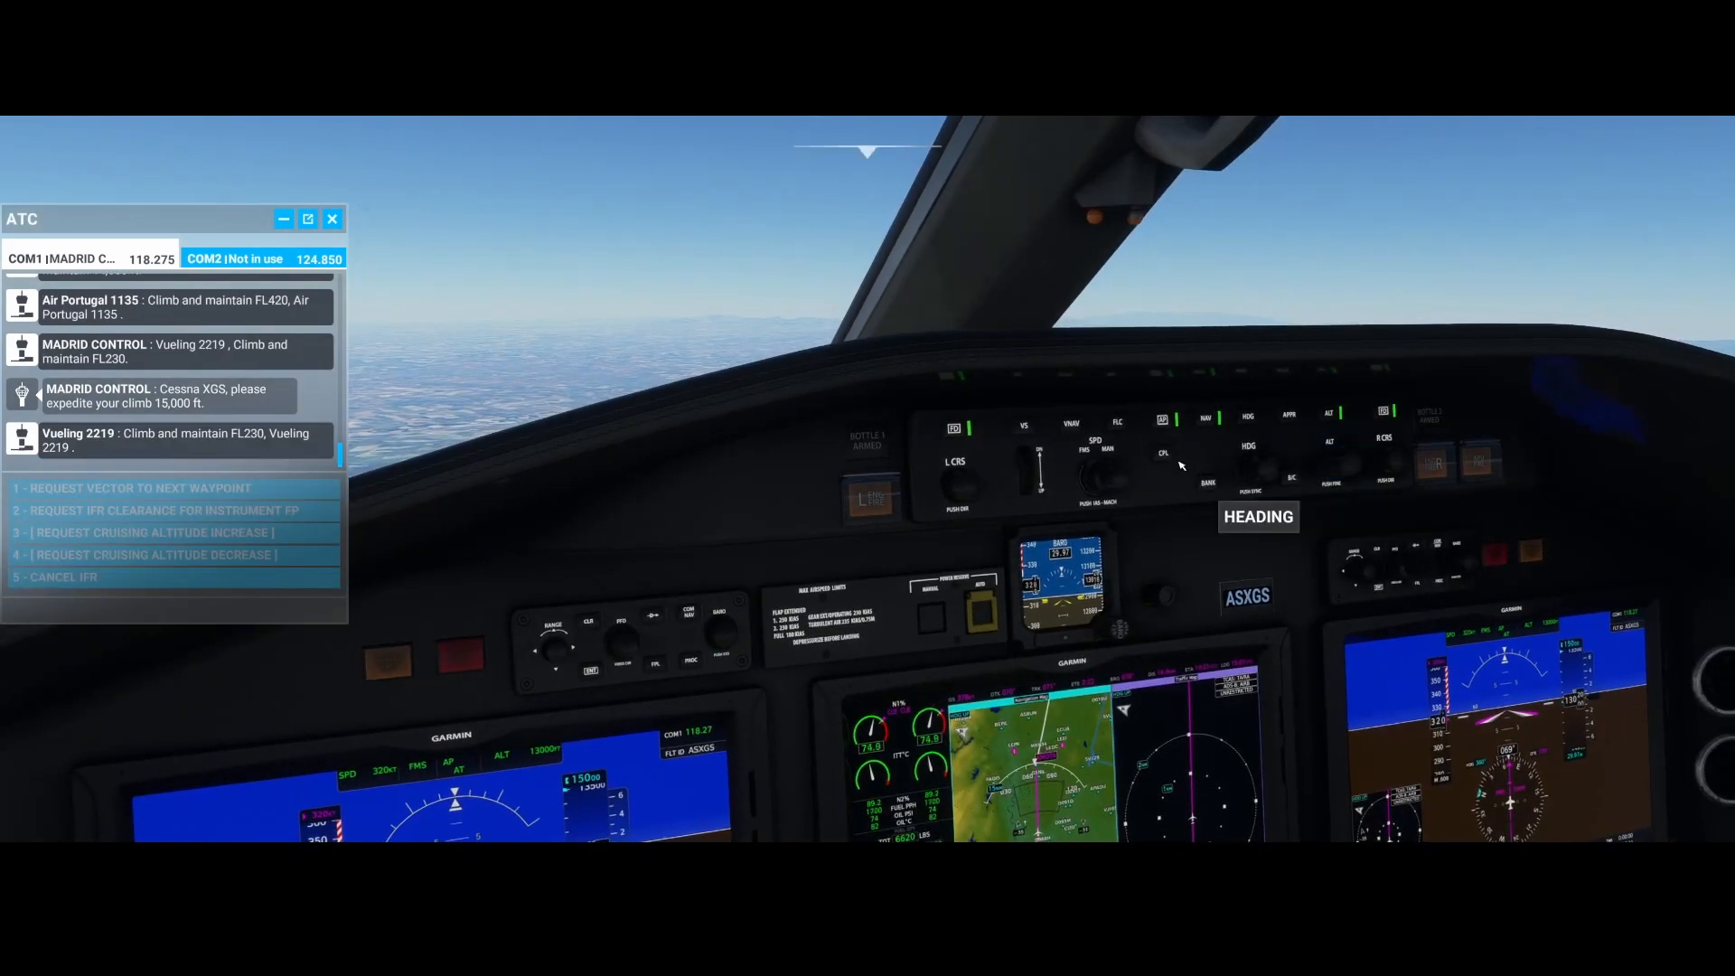
mouse_move(871, 499)
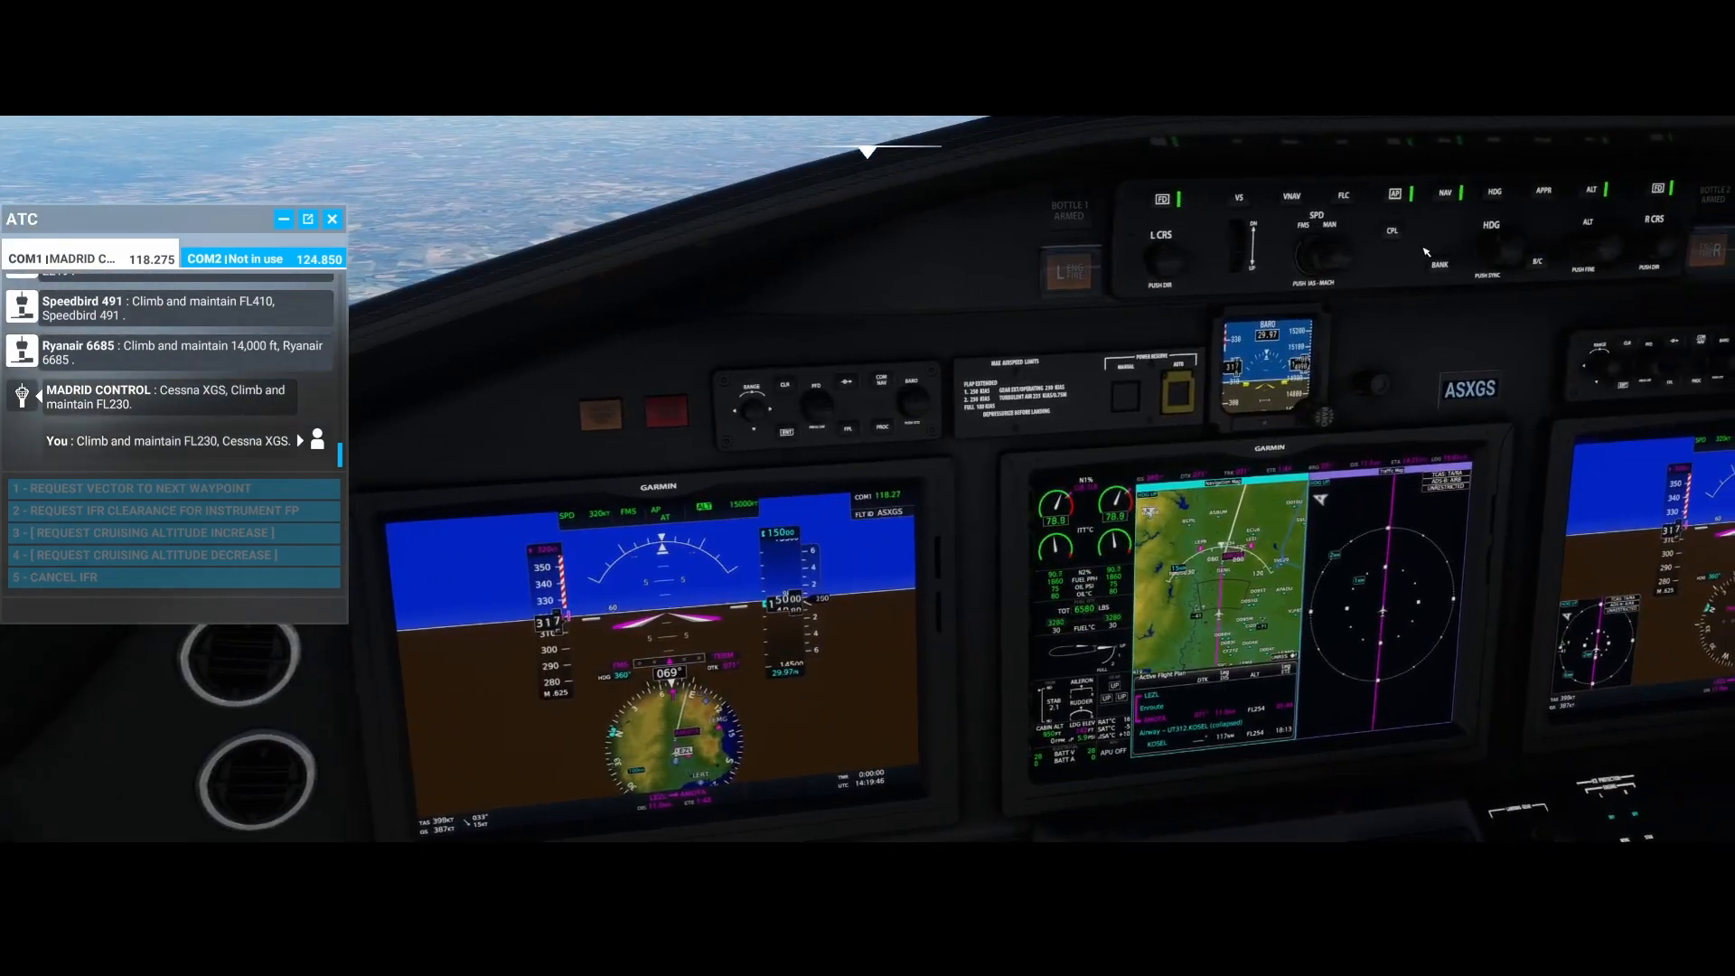
Step: Raise the autopilot target altitude to the cleared FL230 with the ALT selector
click(1598, 249)
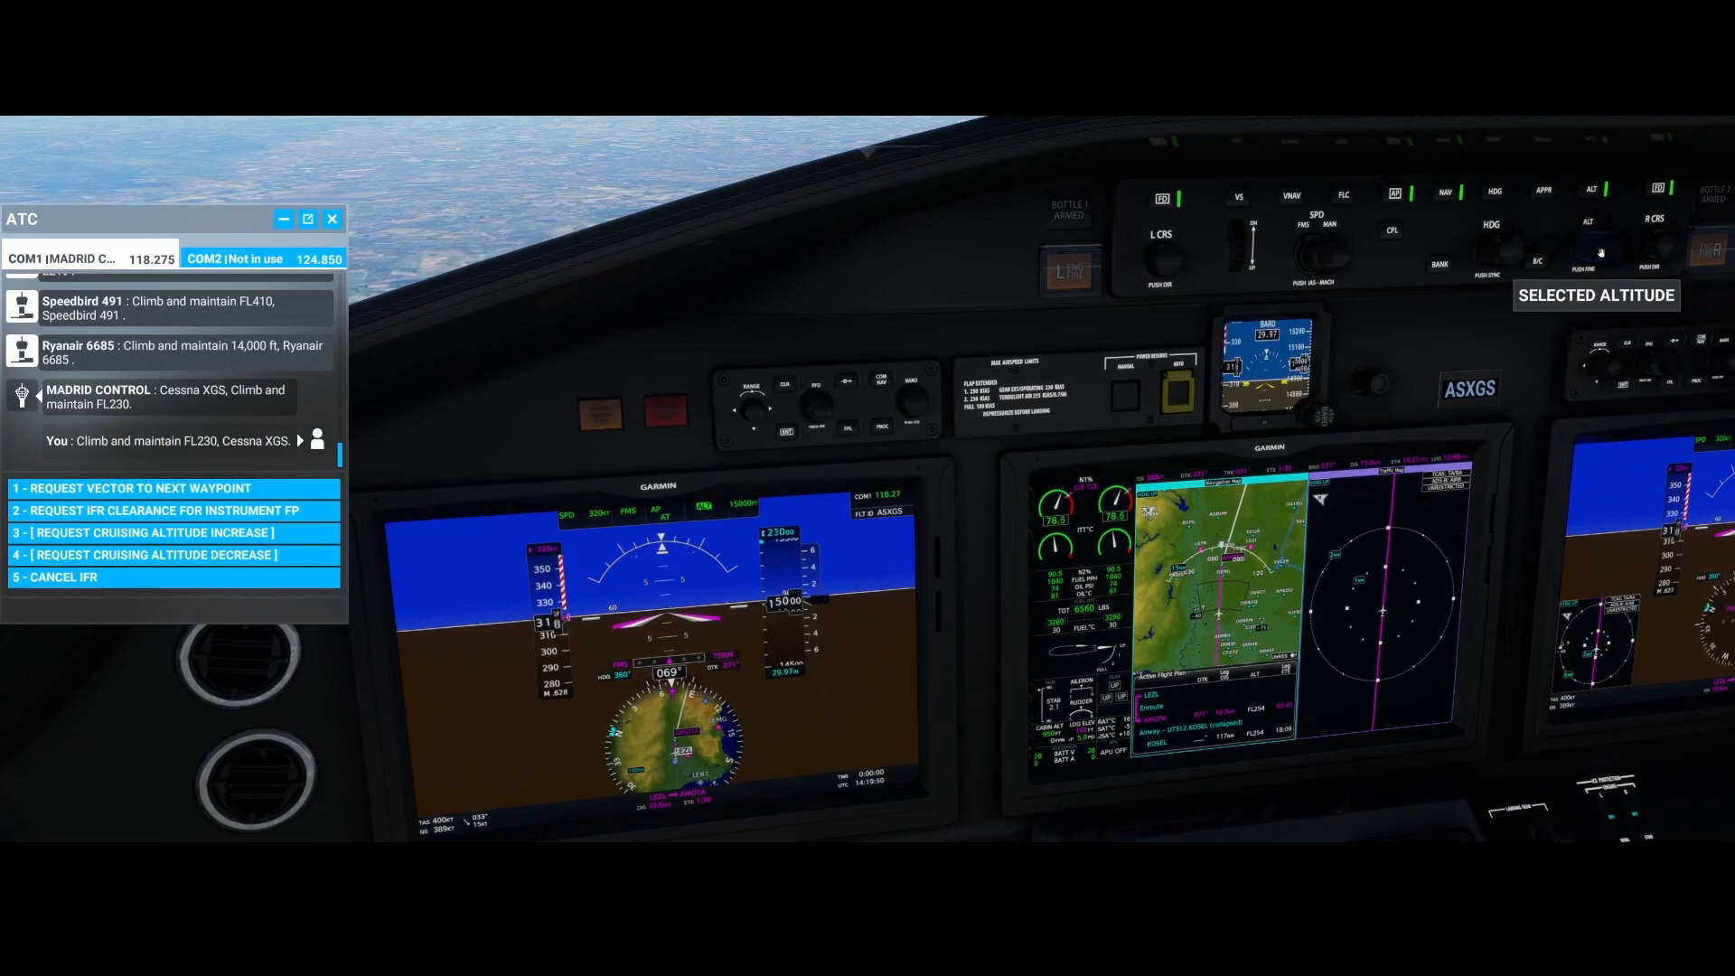
Step: Engage Flight Level Change mode to climb toward 23,000 ft with FMS-managed speed
click(1343, 197)
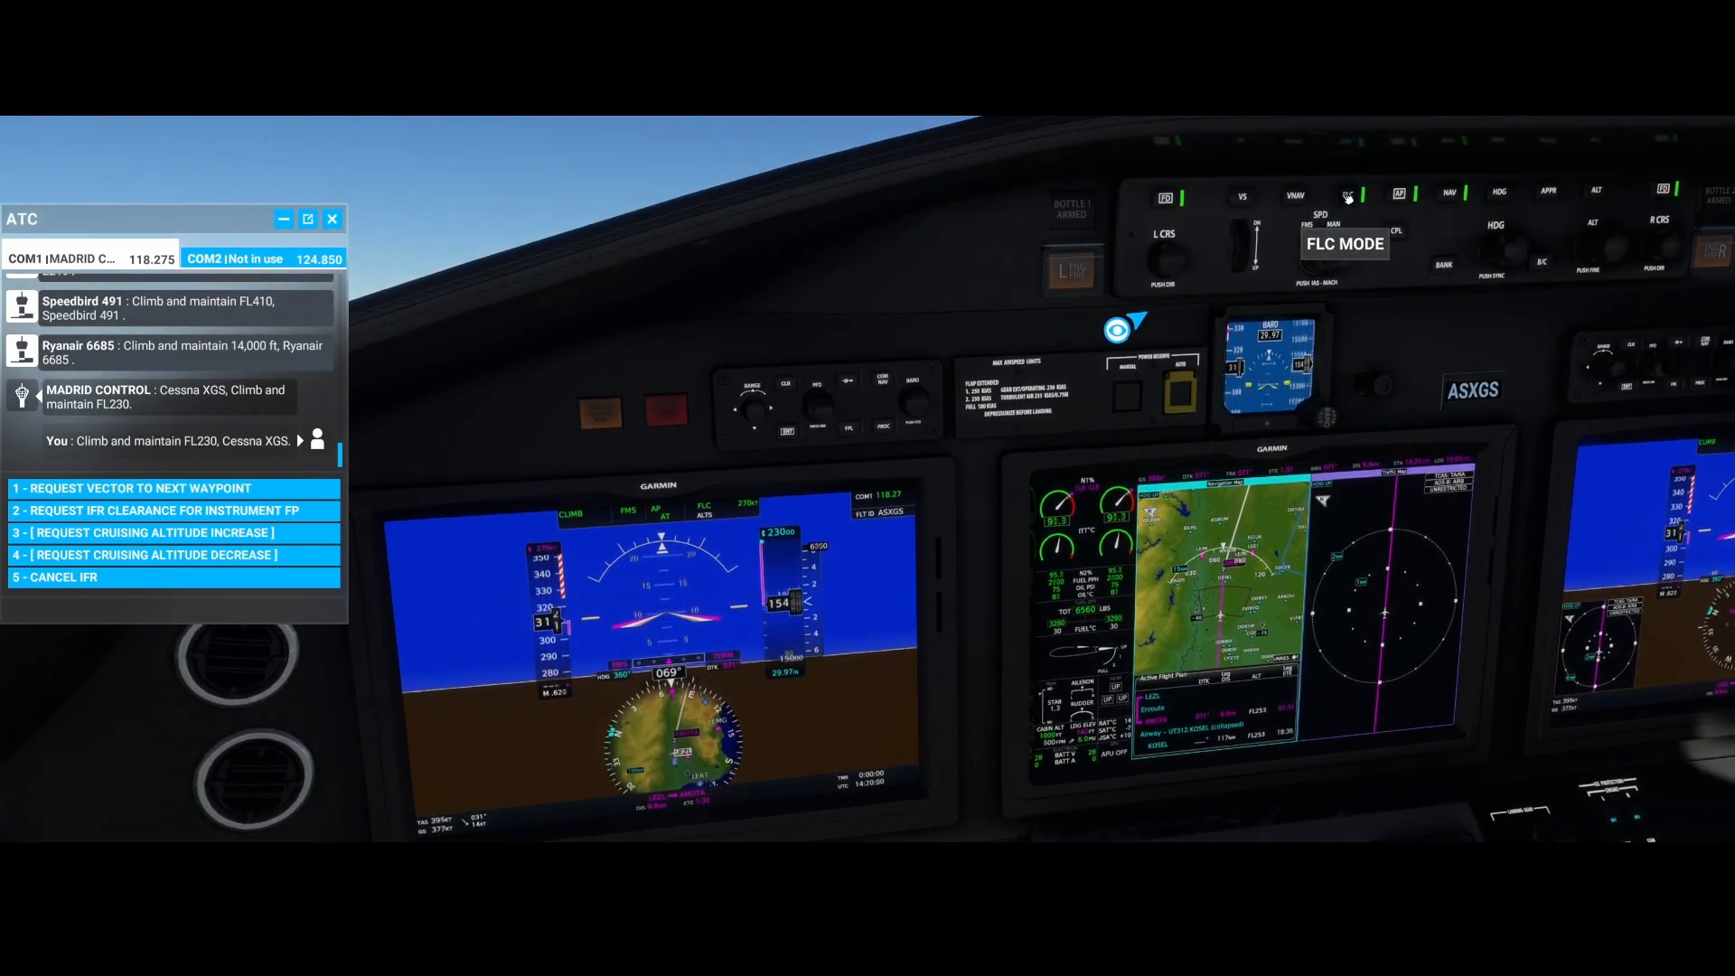
click(1348, 195)
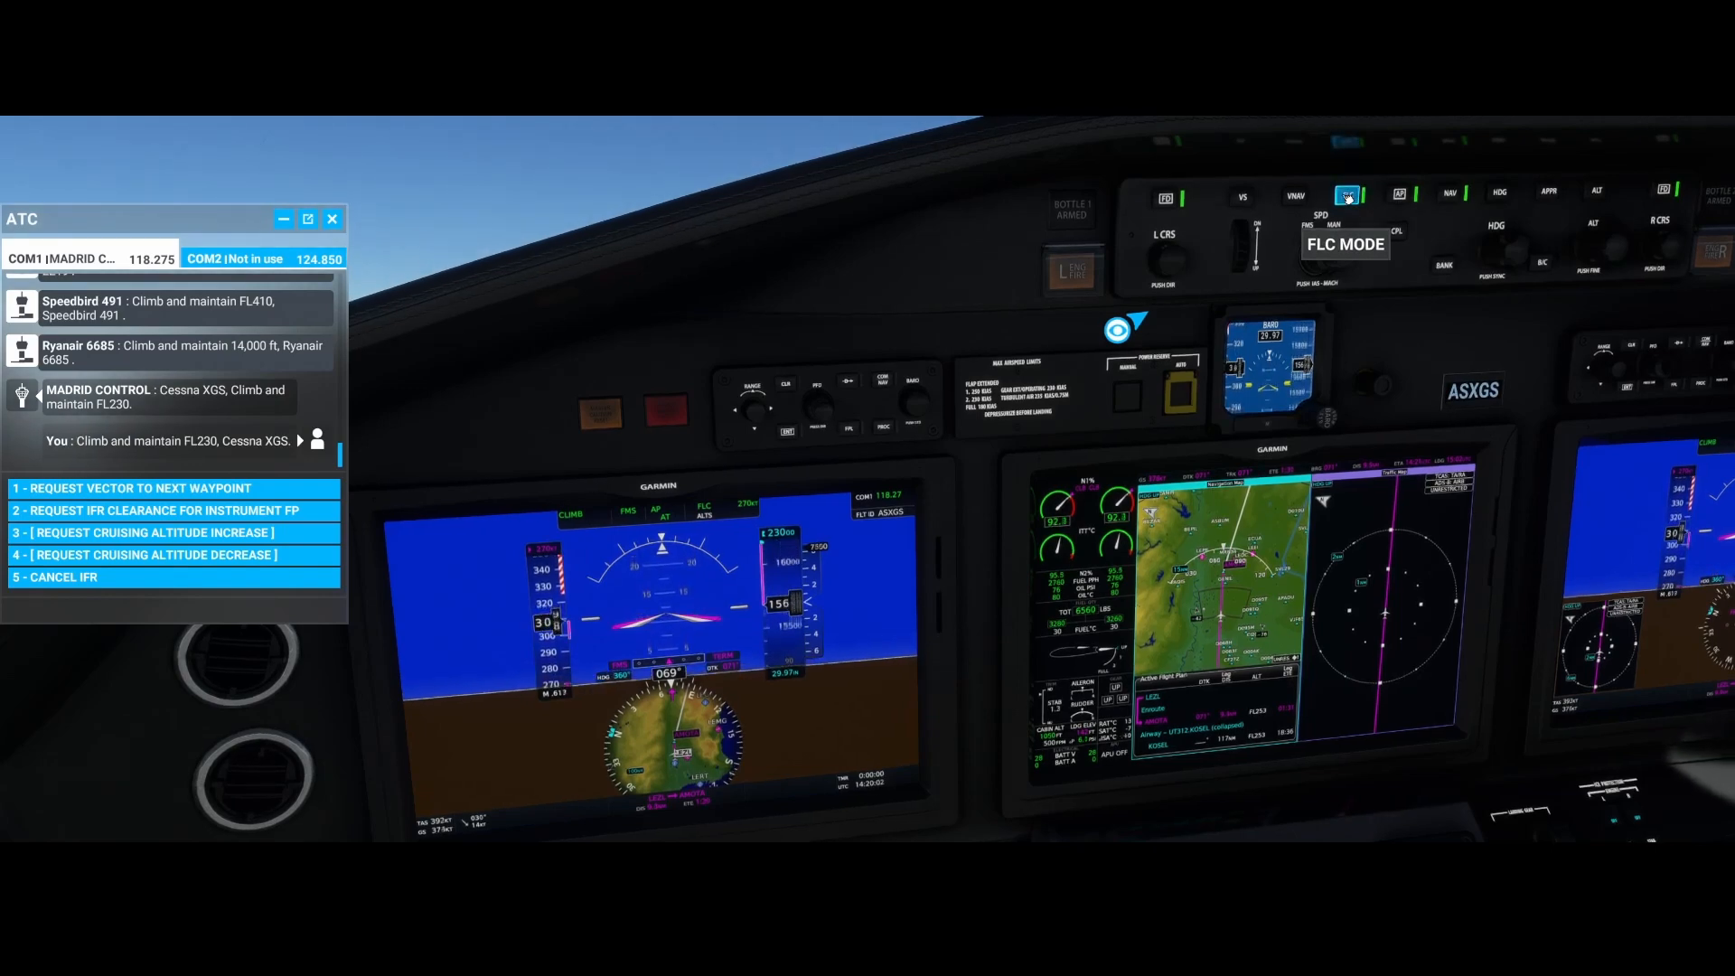